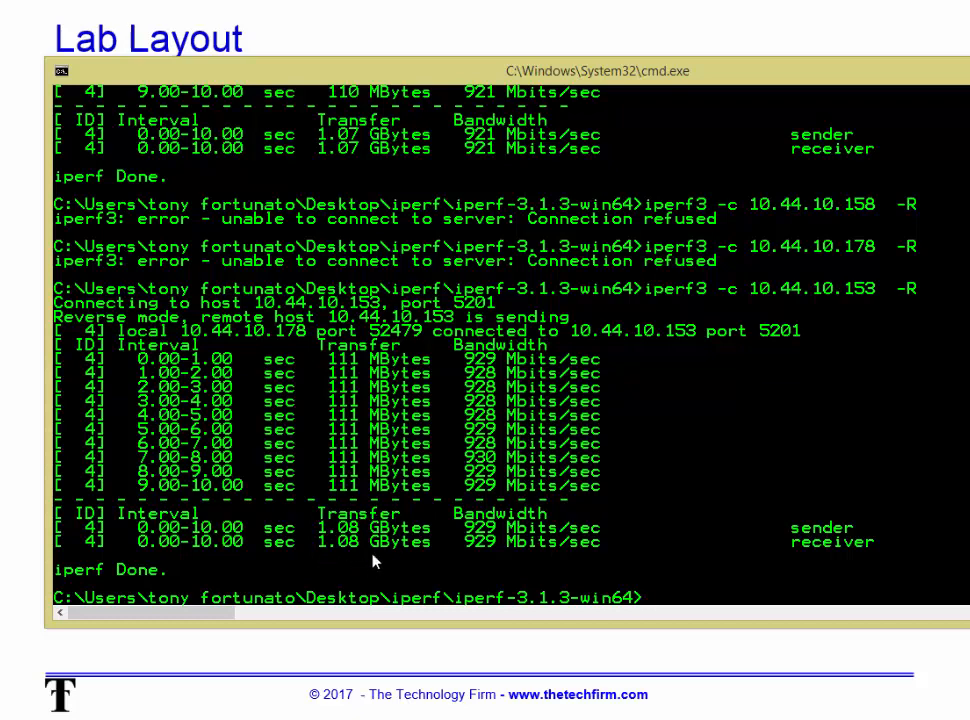
mouse_move(406, 559)
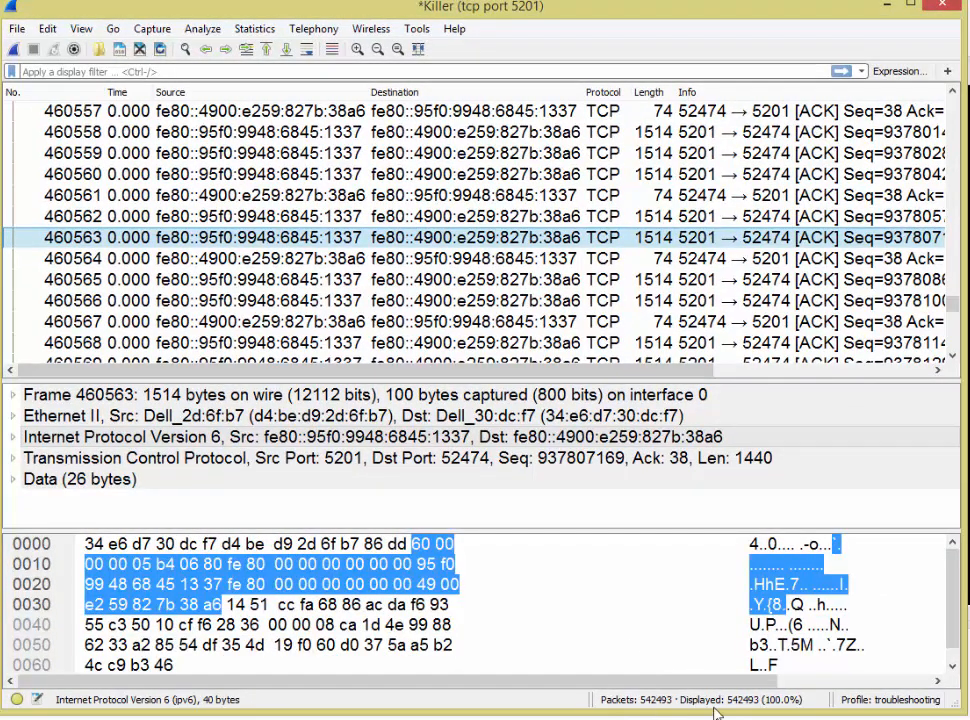
mouse_move(857, 618)
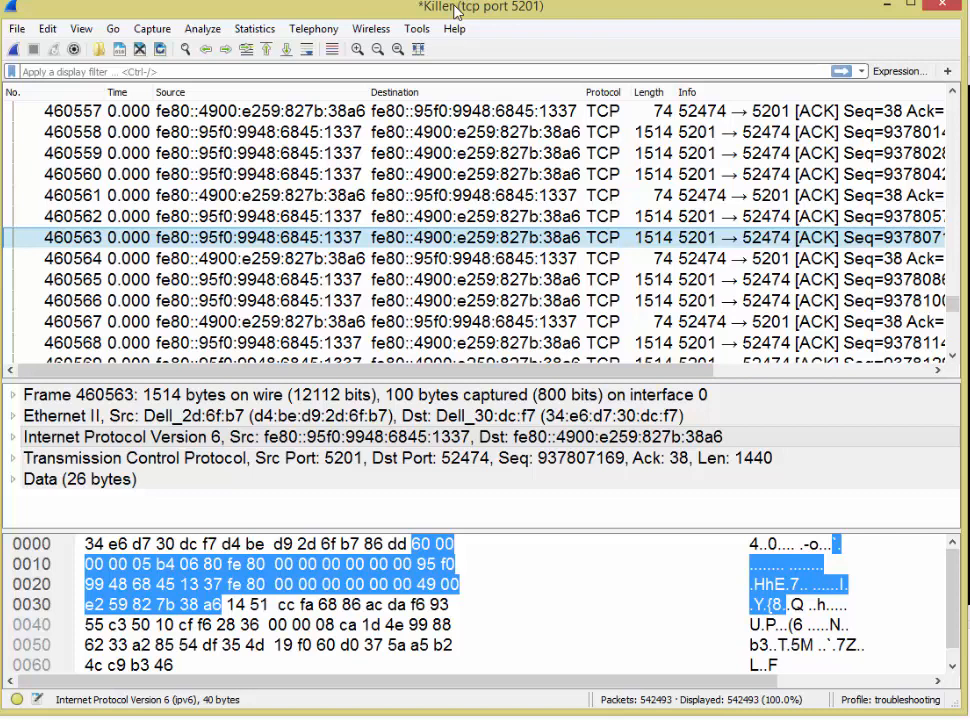
mouse_move(618, 710)
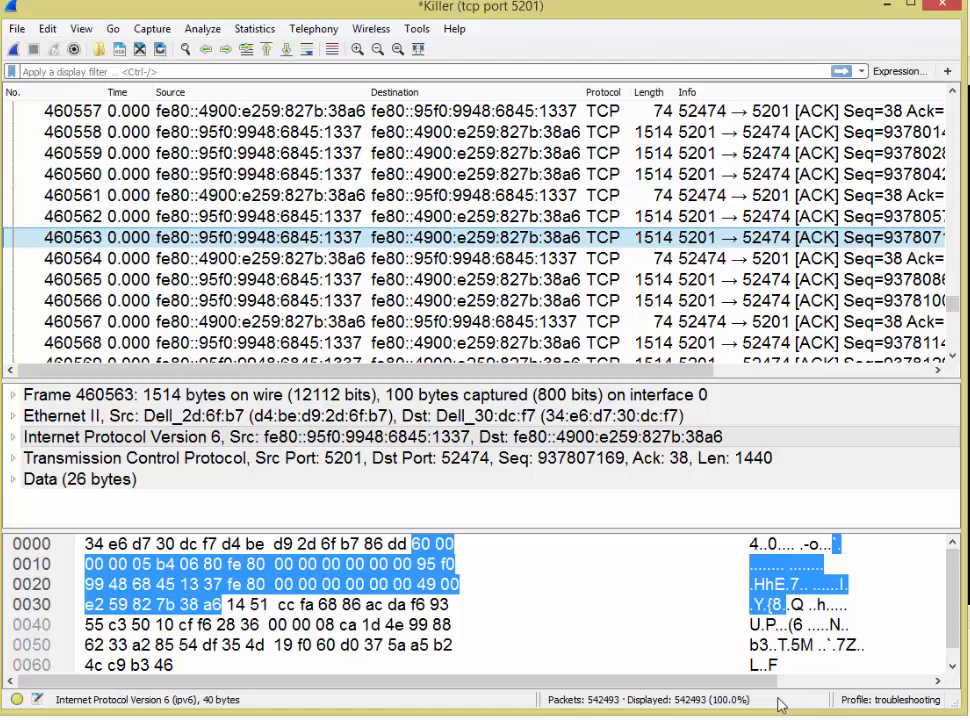
mouse_move(787, 710)
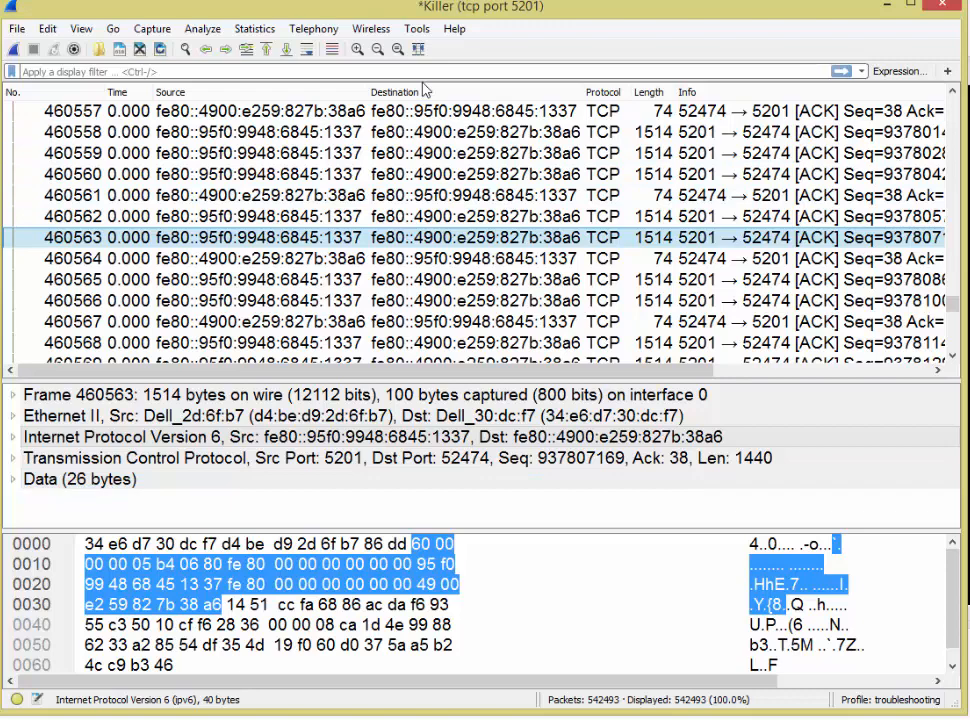
Check the Capture File Properties for dropped packets, then reopen the Statistics menu
left_click(254, 28)
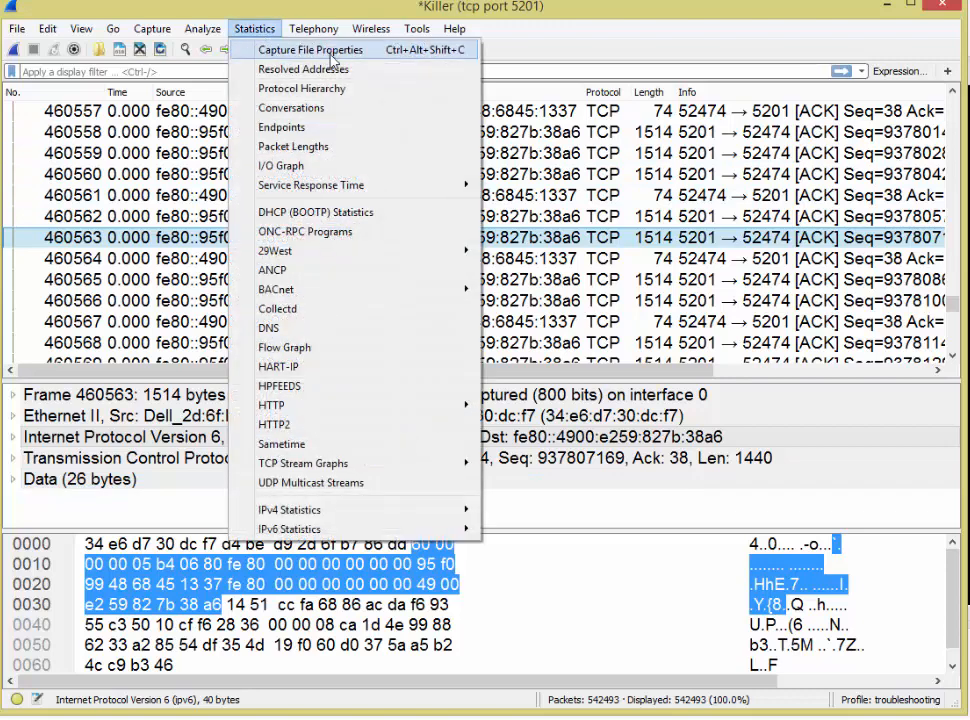
left_click(310, 49)
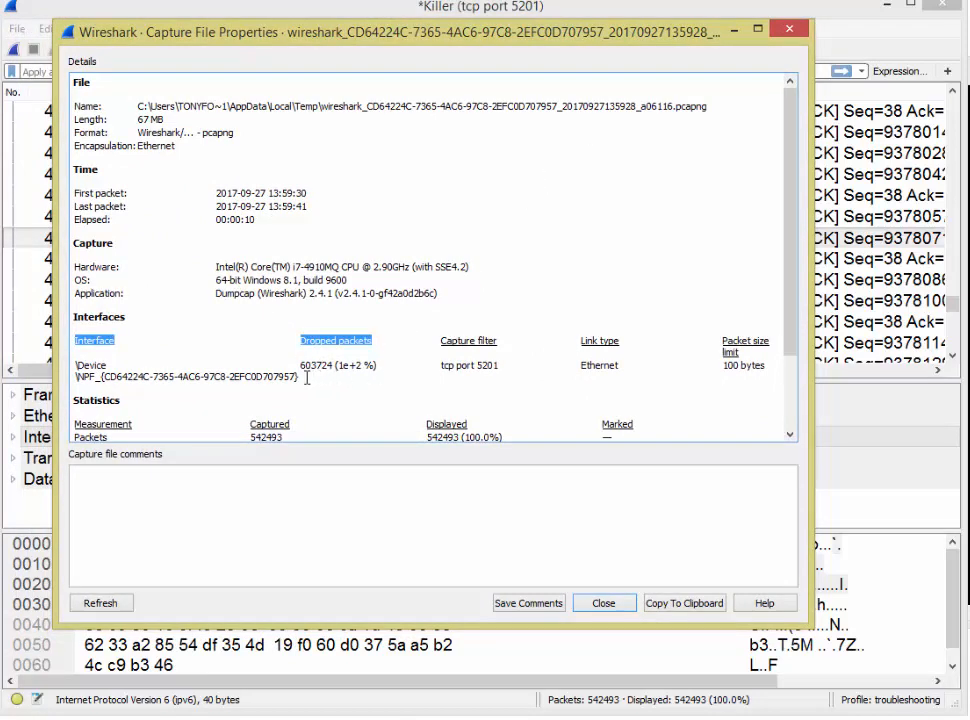
mouse_move(317, 379)
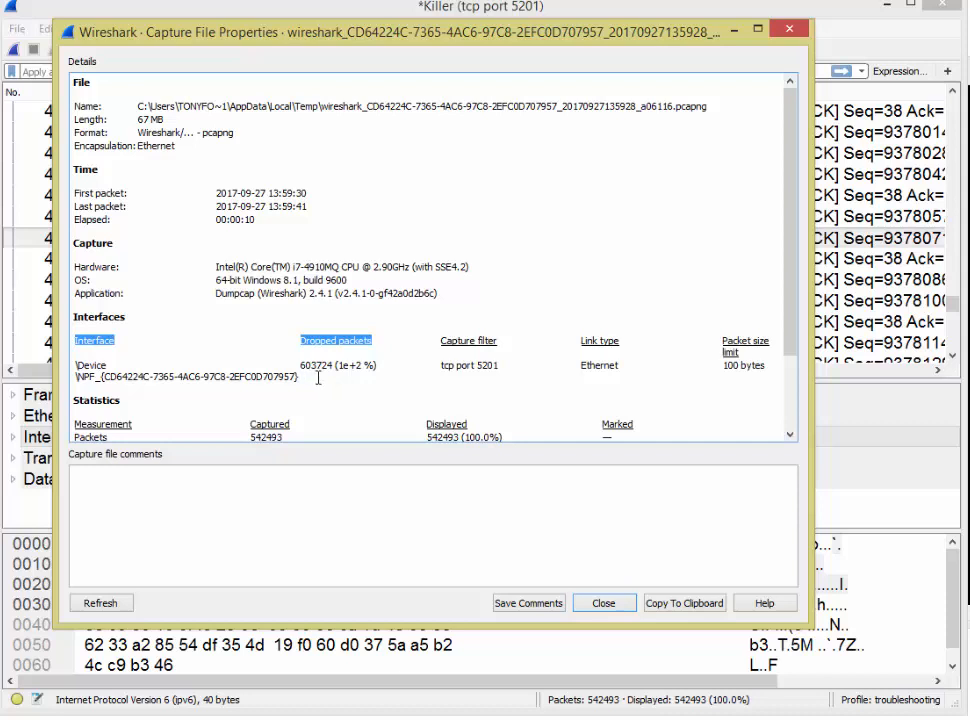
mouse_move(332, 370)
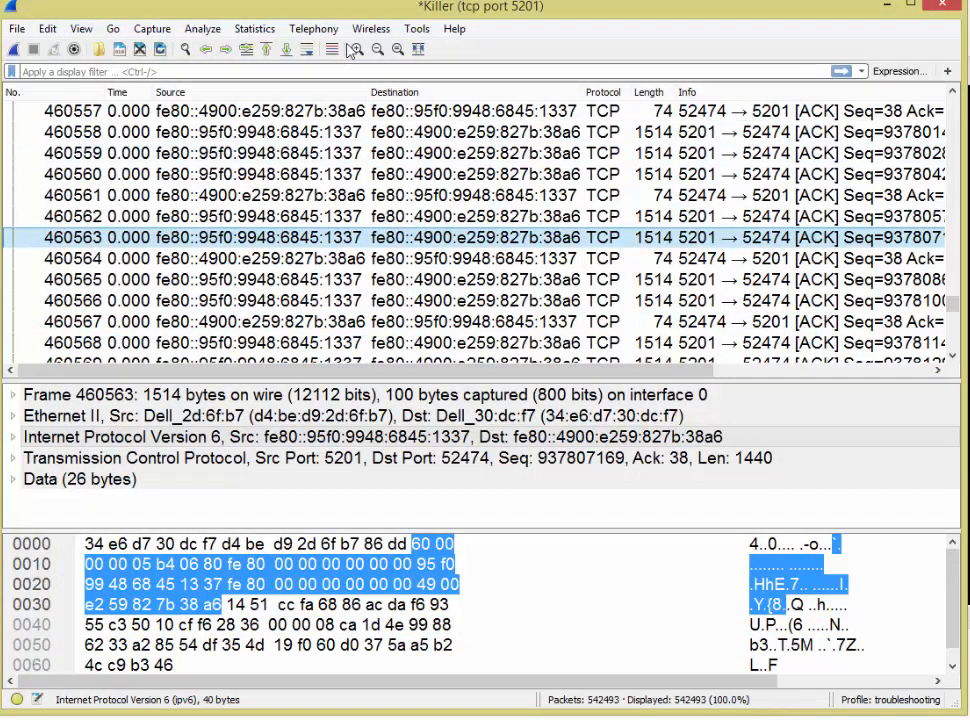
left_click(254, 28)
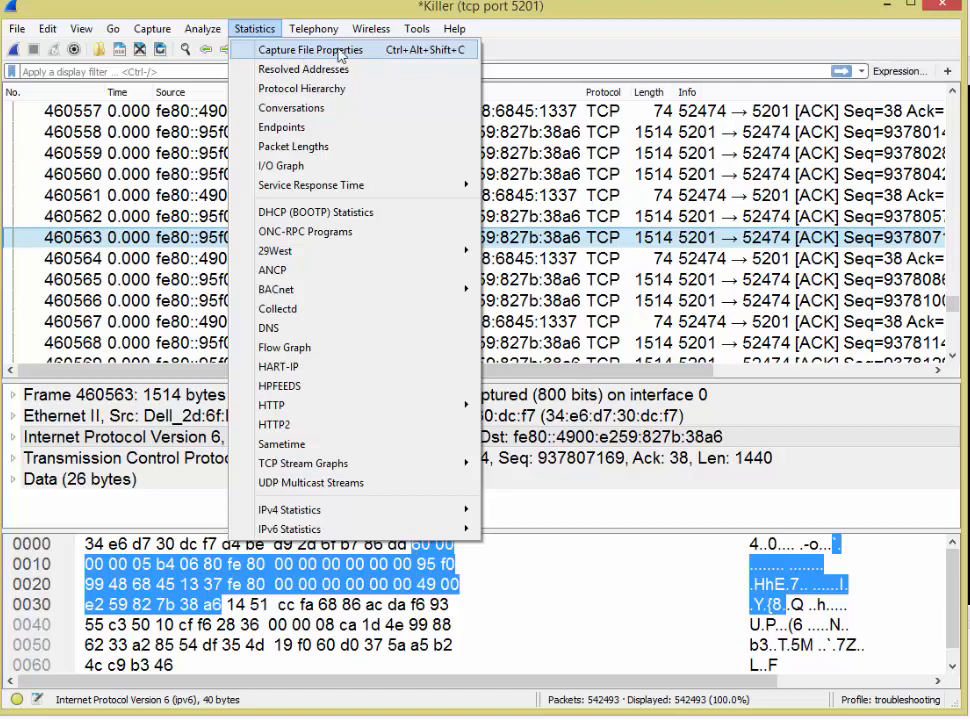
mouse_move(685, 60)
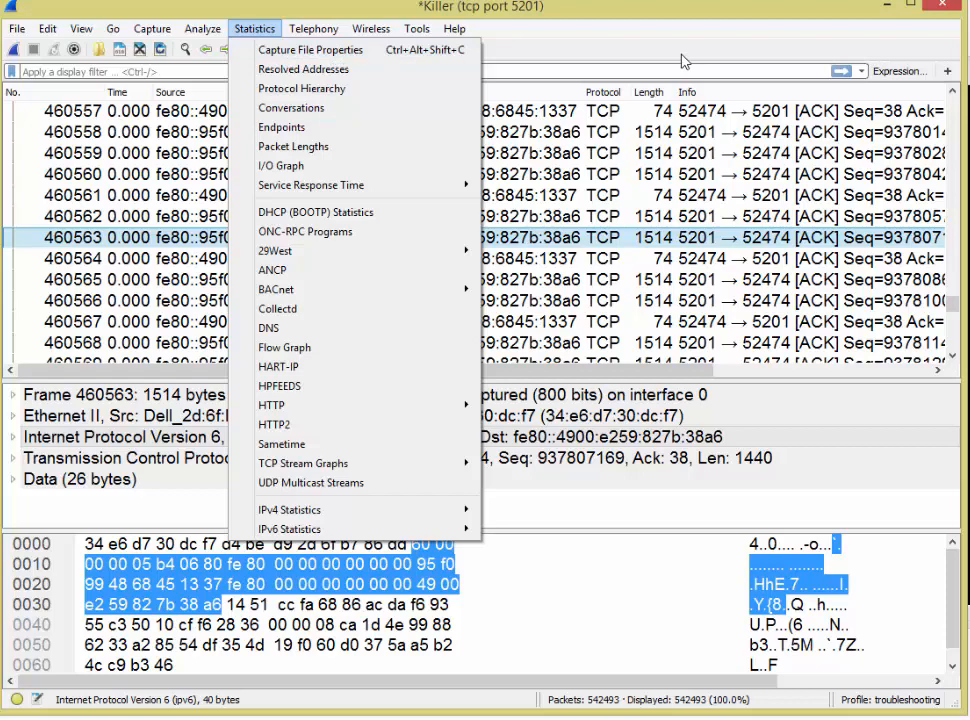